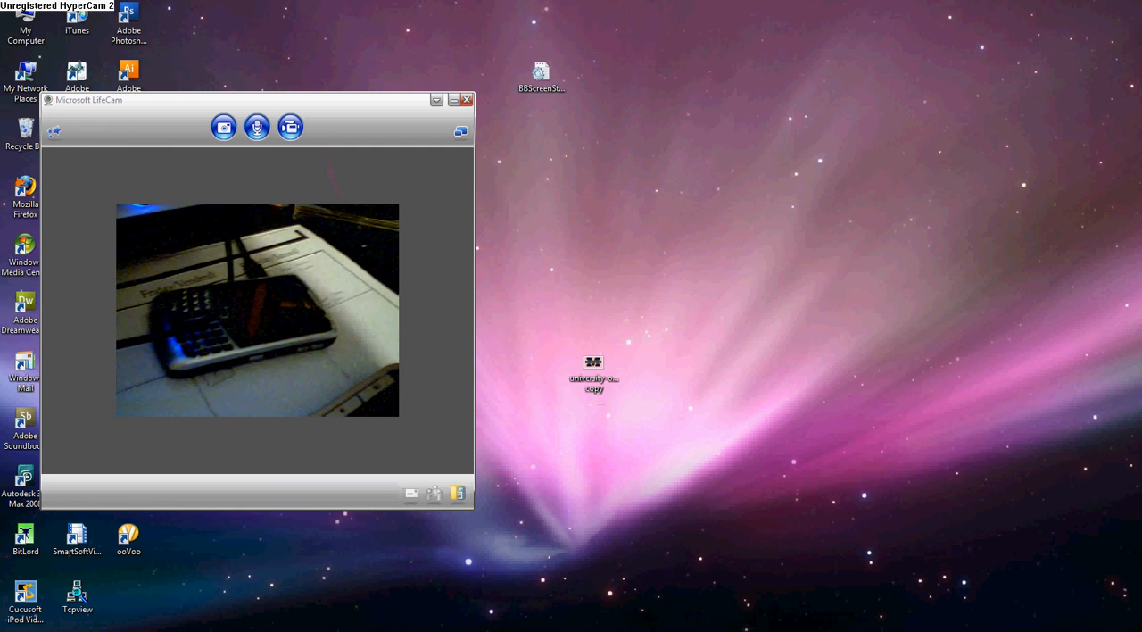
Show the Desktop Manager main menu with the BlackBerry listed as connected
click(464, 100)
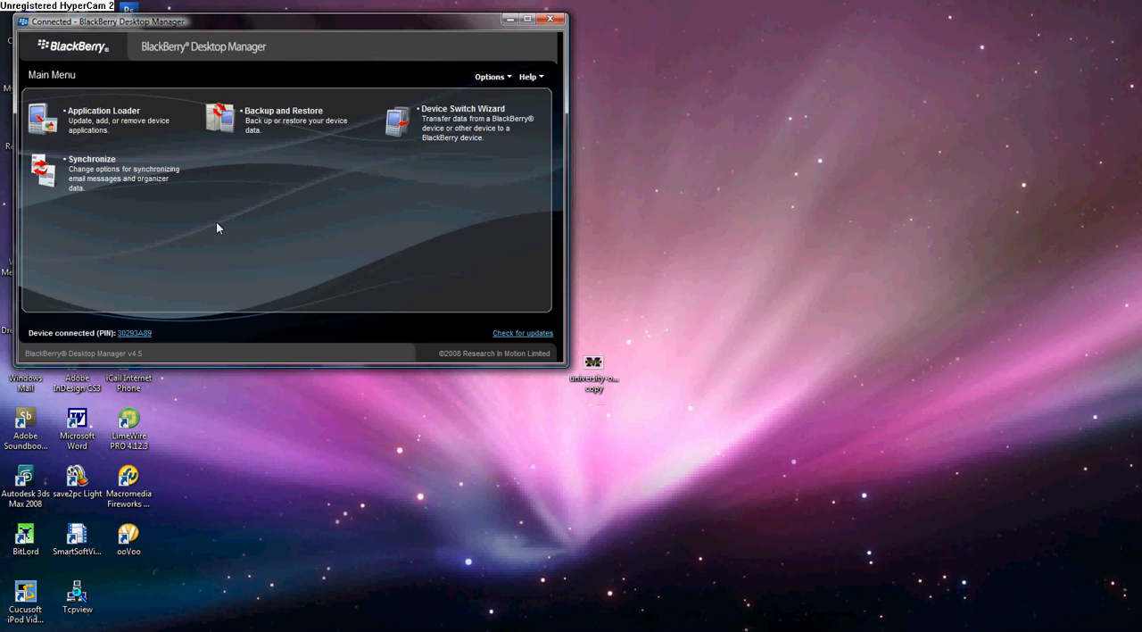
mouse_move(343, 282)
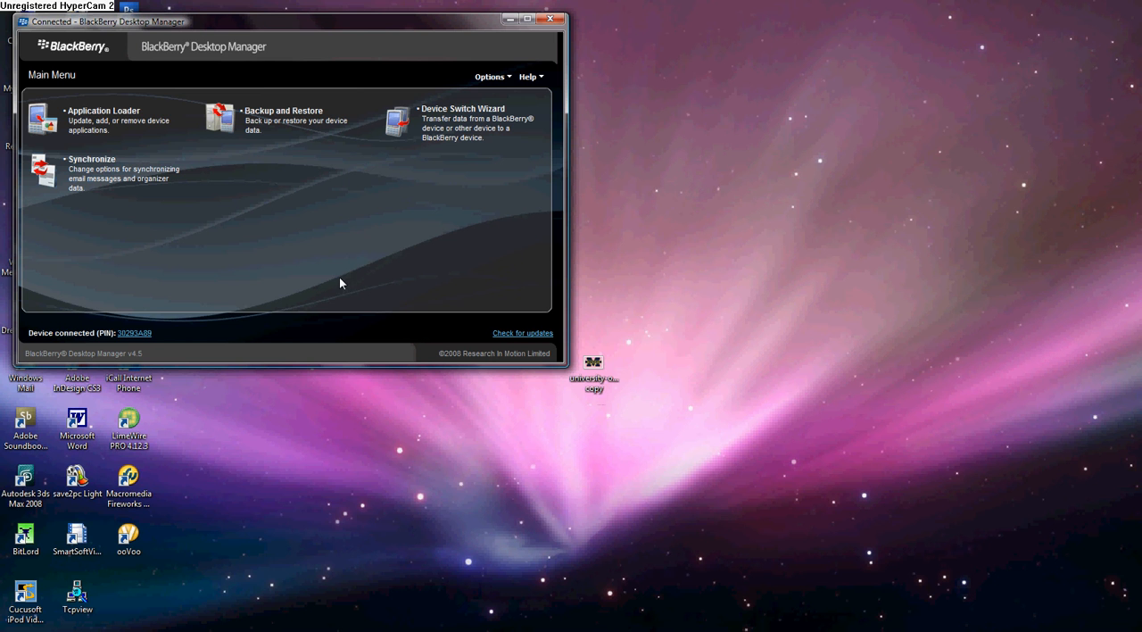
mouse_move(311, 418)
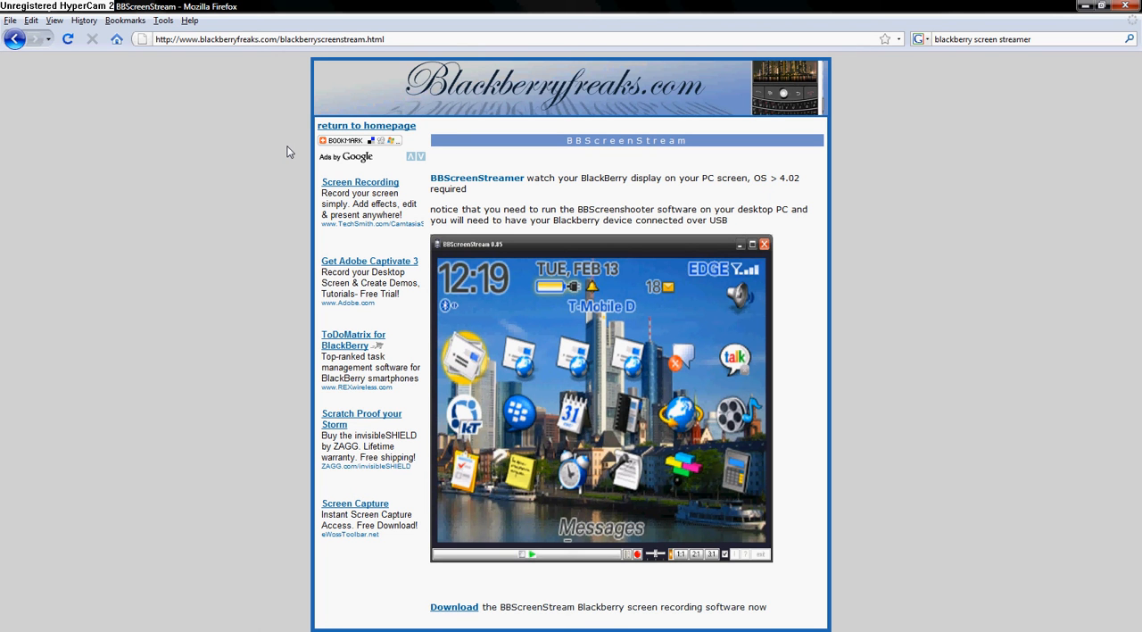
Load the blackberryfreaks.com BBScreenStream article with its download link
click(346, 139)
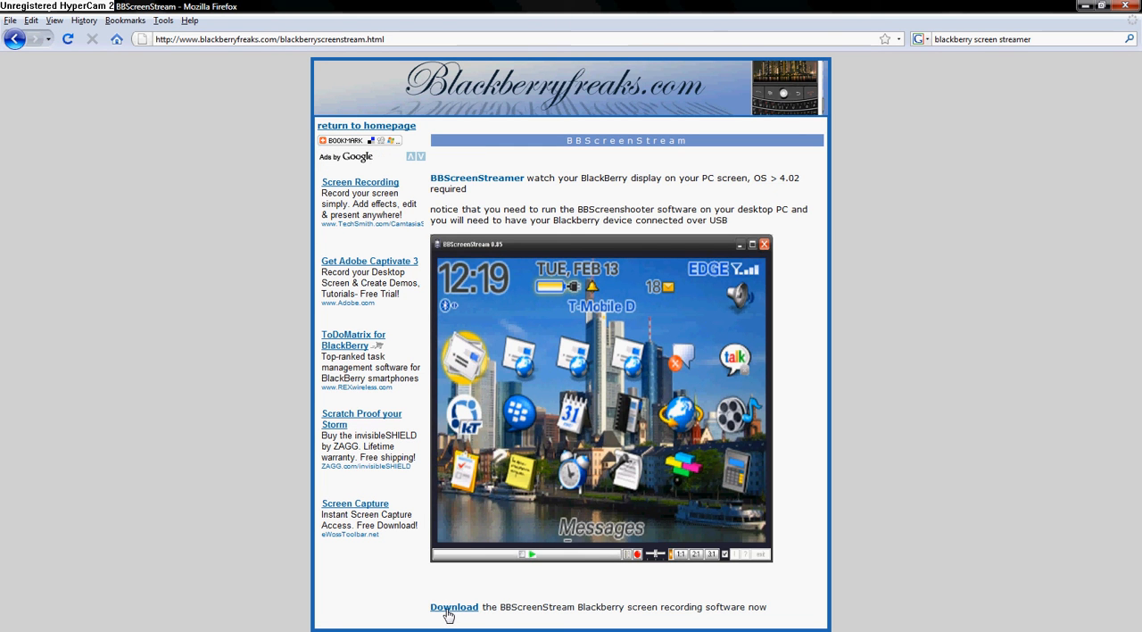
mouse_move(439, 624)
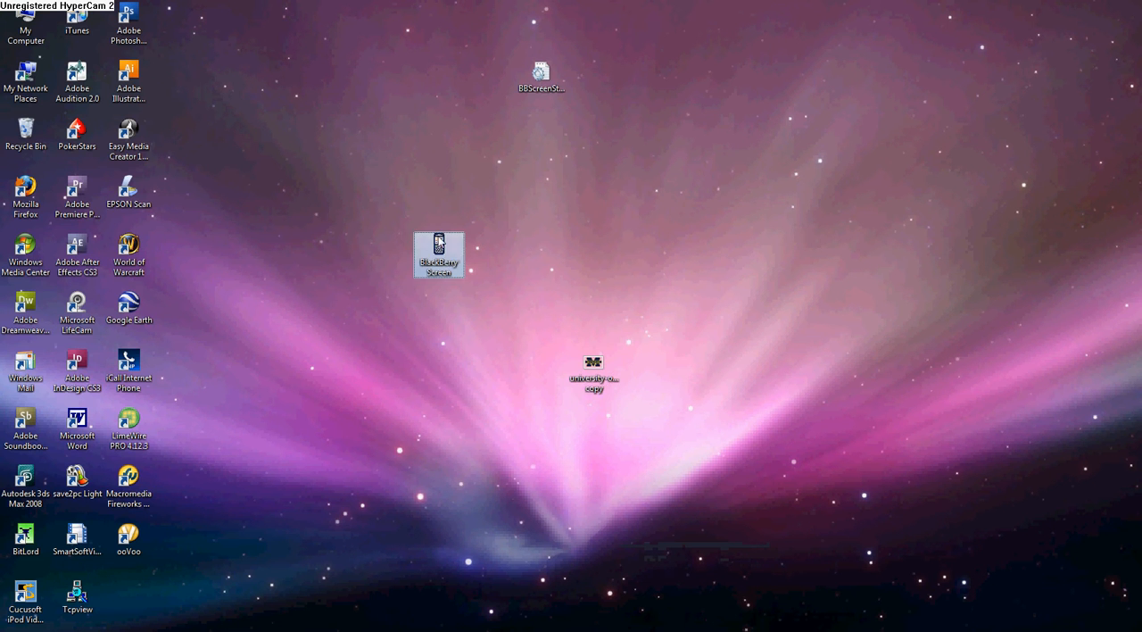
Launch BlackBerry Screen from the desktop and run it past the unverified-publisher warning
click(544, 369)
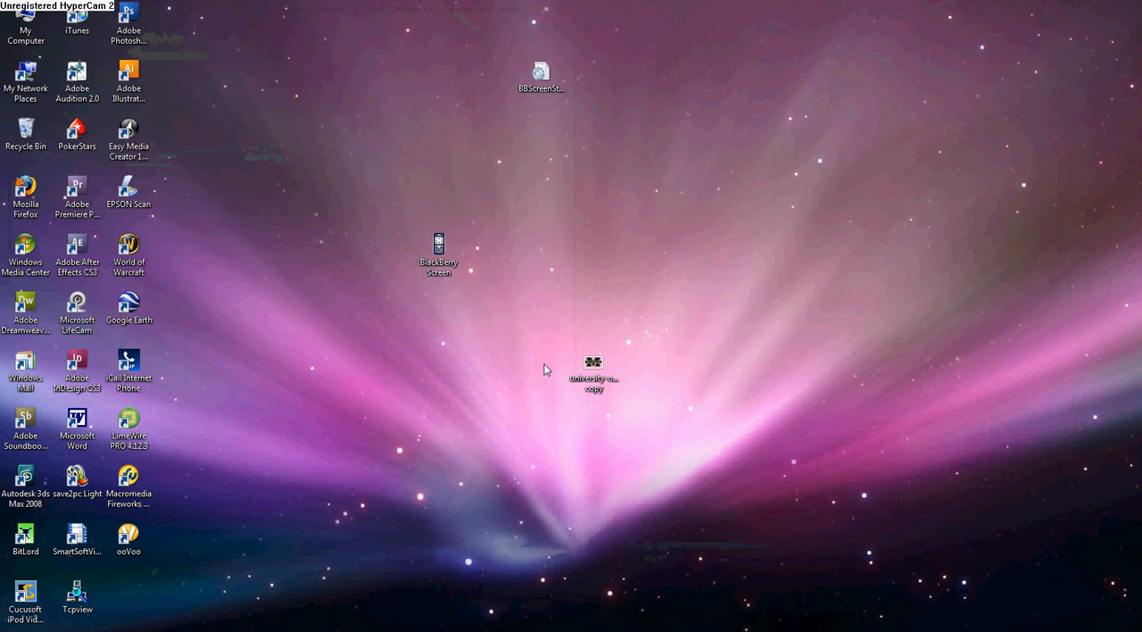
click(439, 253)
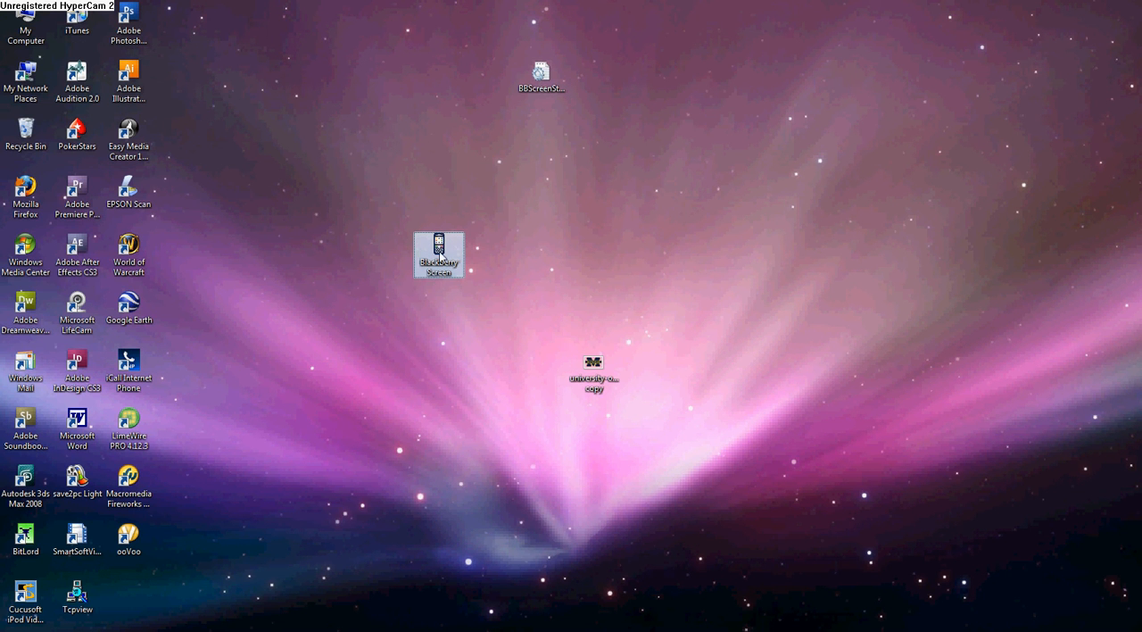
double_click(439, 253)
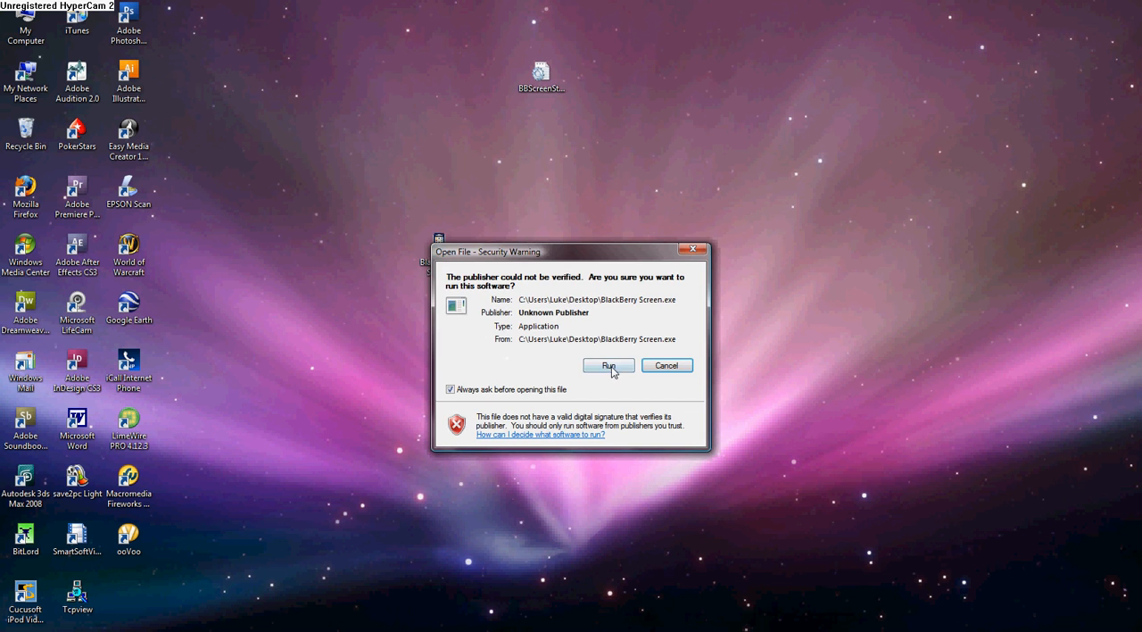
click(612, 364)
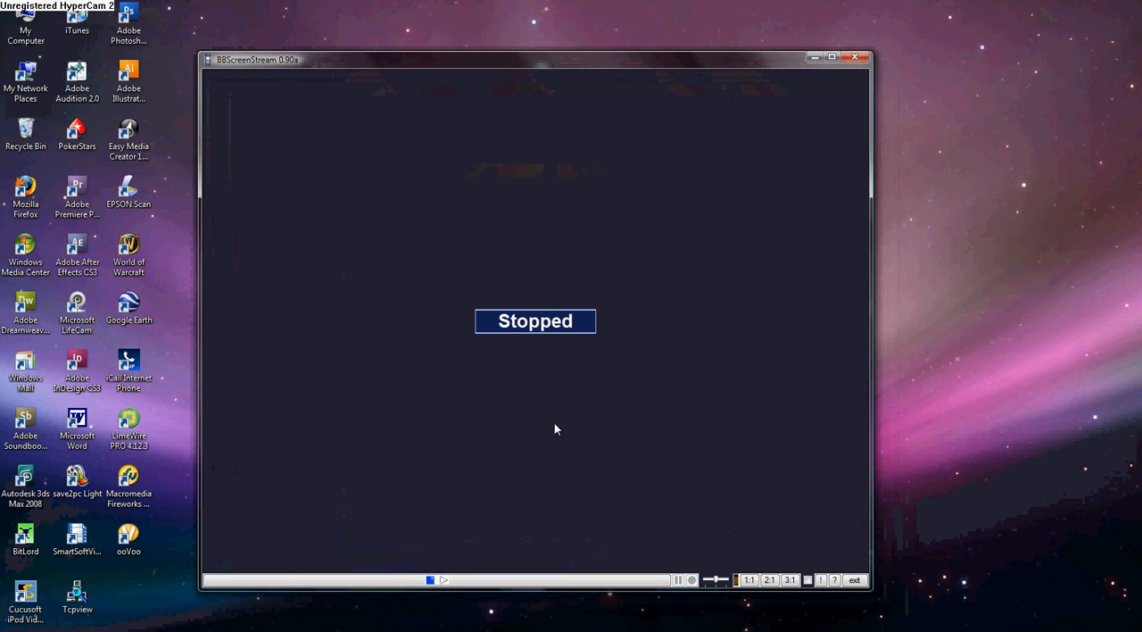
mouse_move(574, 7)
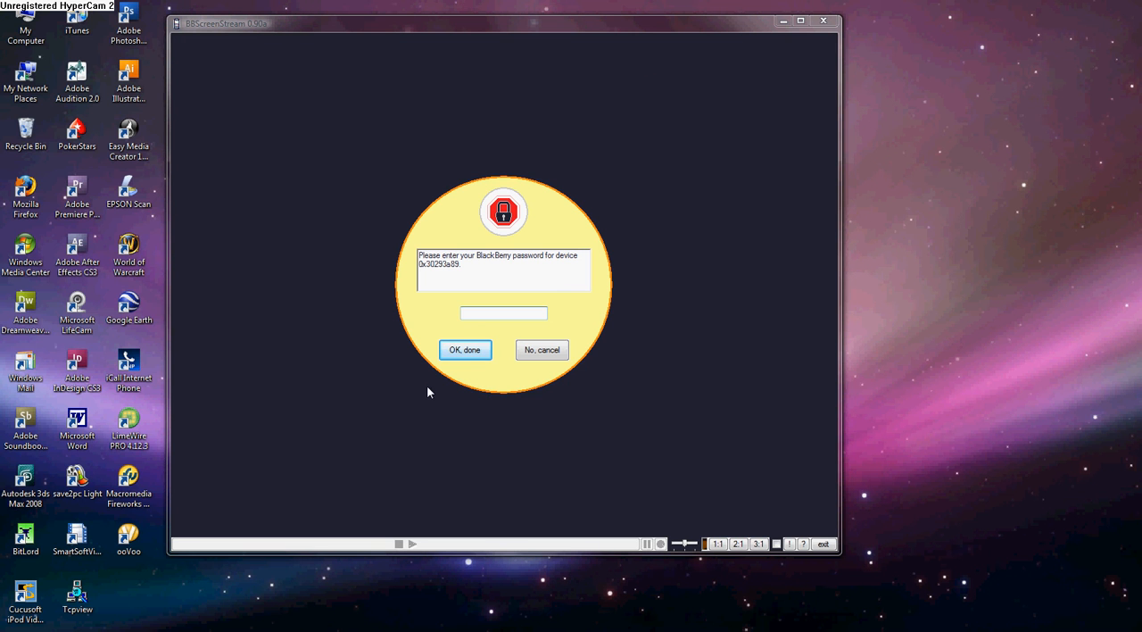
Enter the BlackBerry device password so the tool shows Play with the device ID
text(••••)
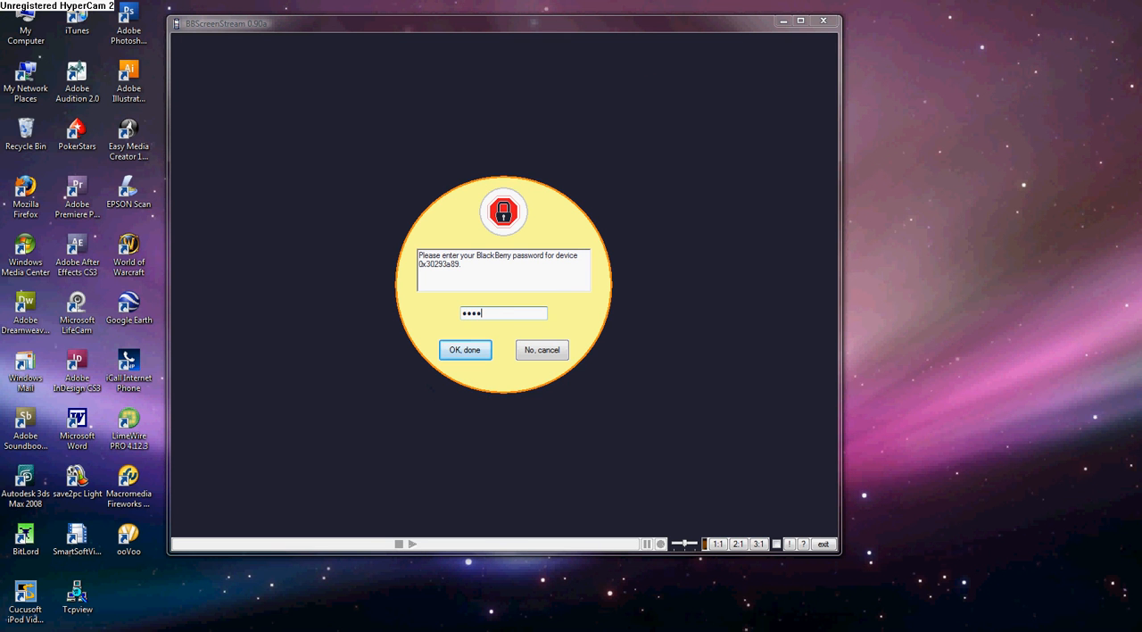
mouse_move(436, 335)
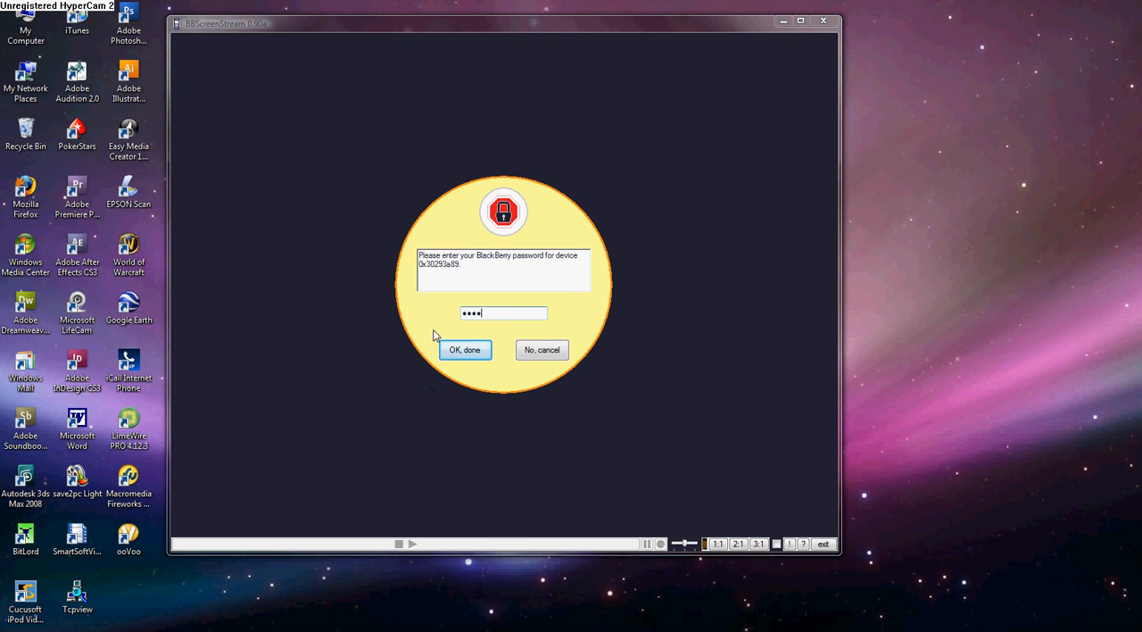
click(464, 350)
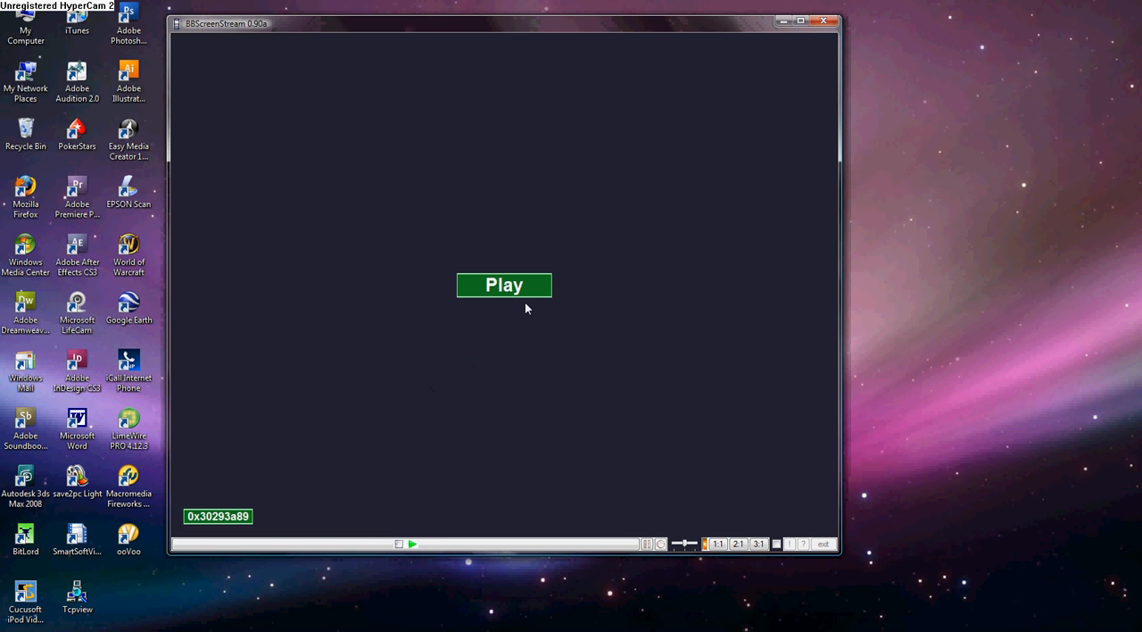
Start the live stream of the home screen and switch to the Calendar day view
click(503, 286)
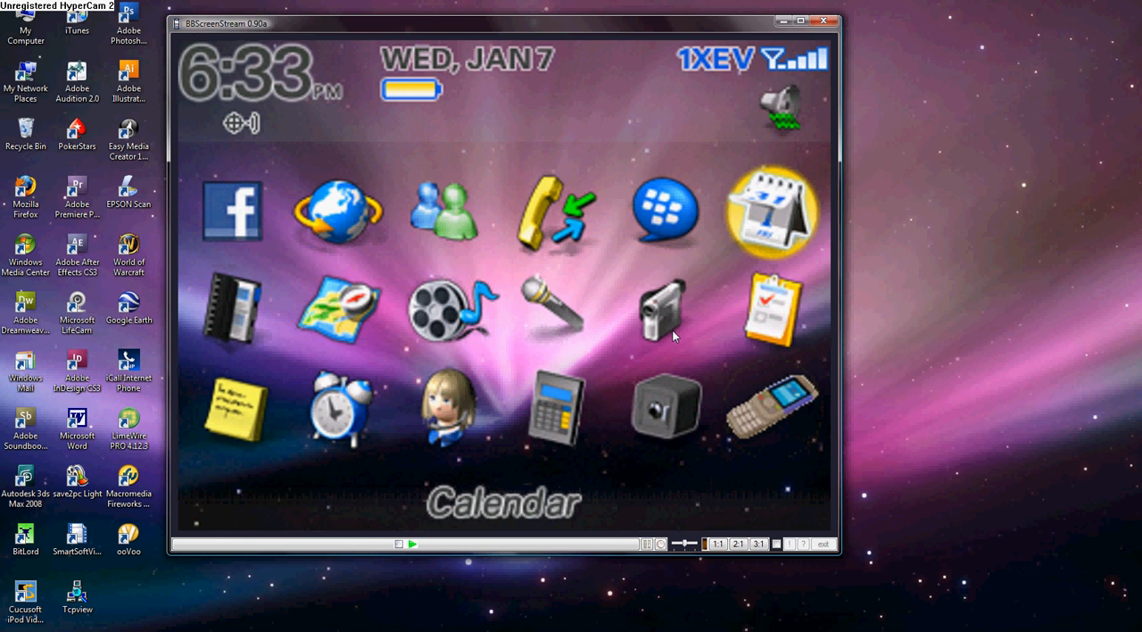
click(768, 210)
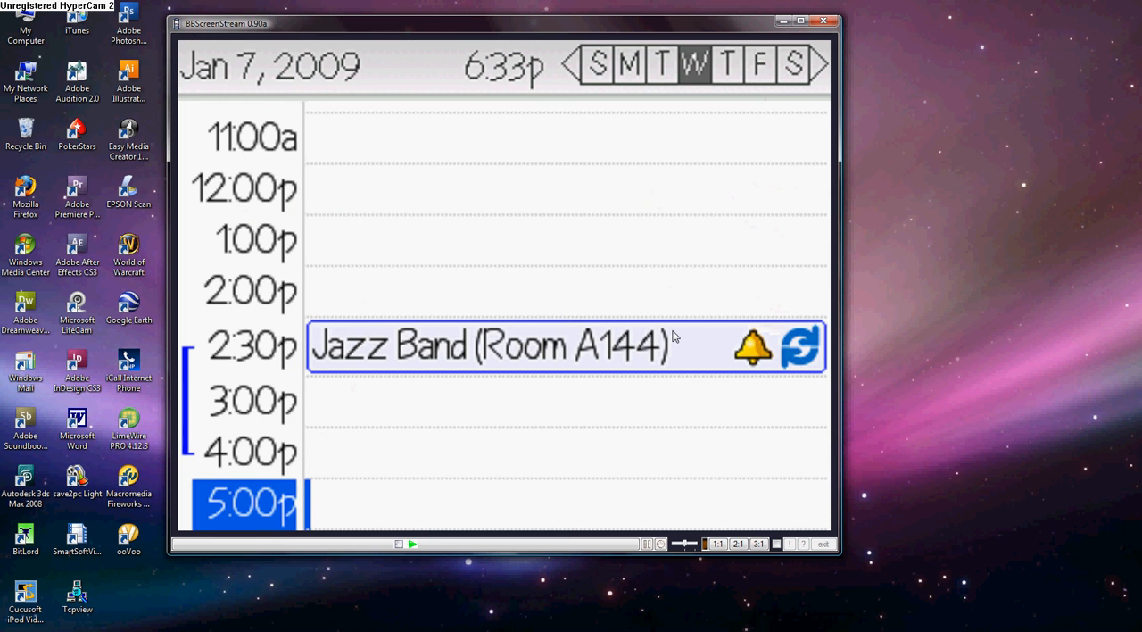